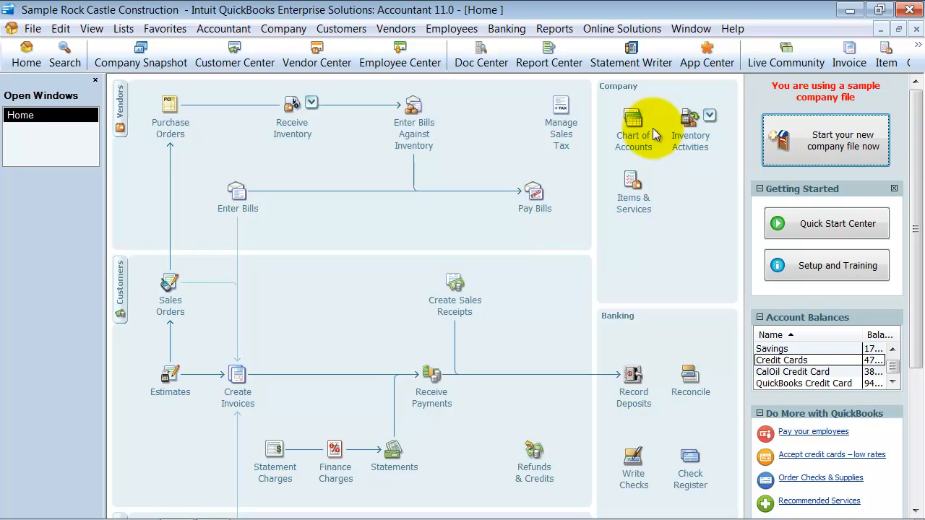
mouse_move(653, 175)
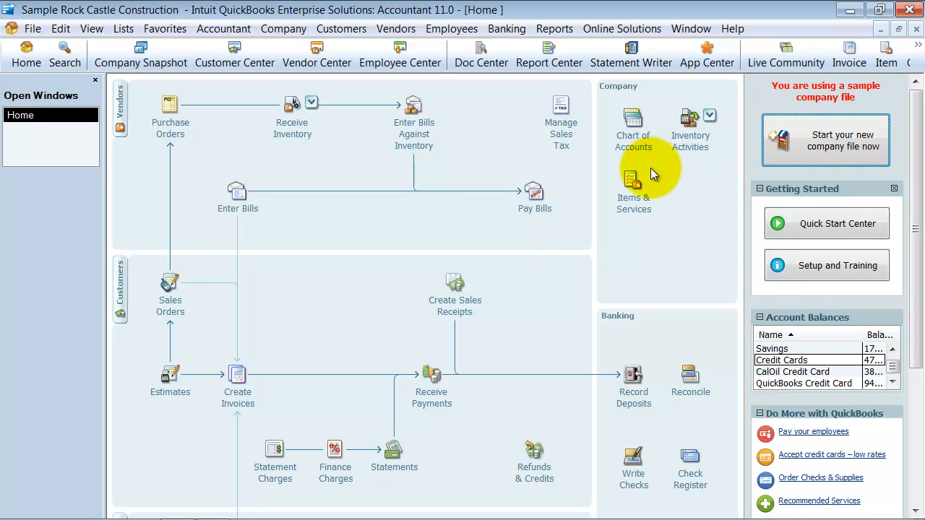
mouse_move(638, 137)
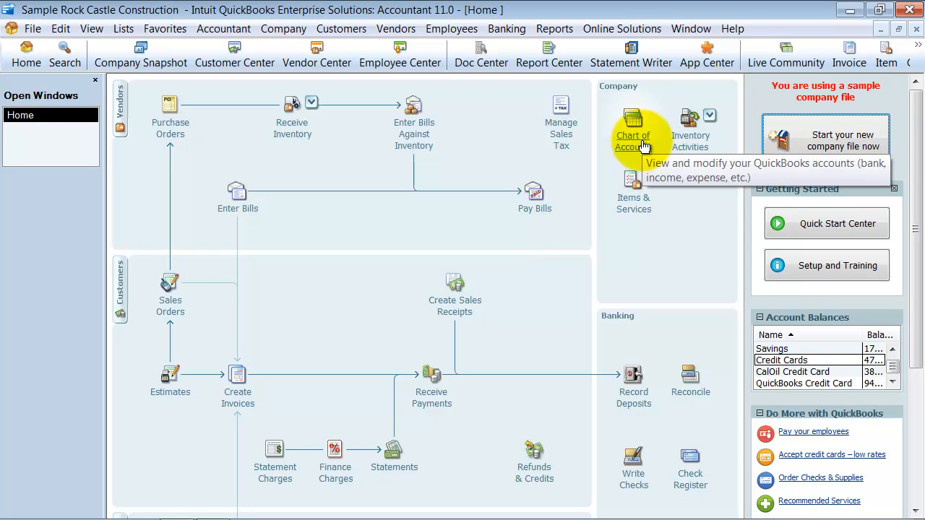
Open the Chart of Accounts from the Home page Company section
click(633, 123)
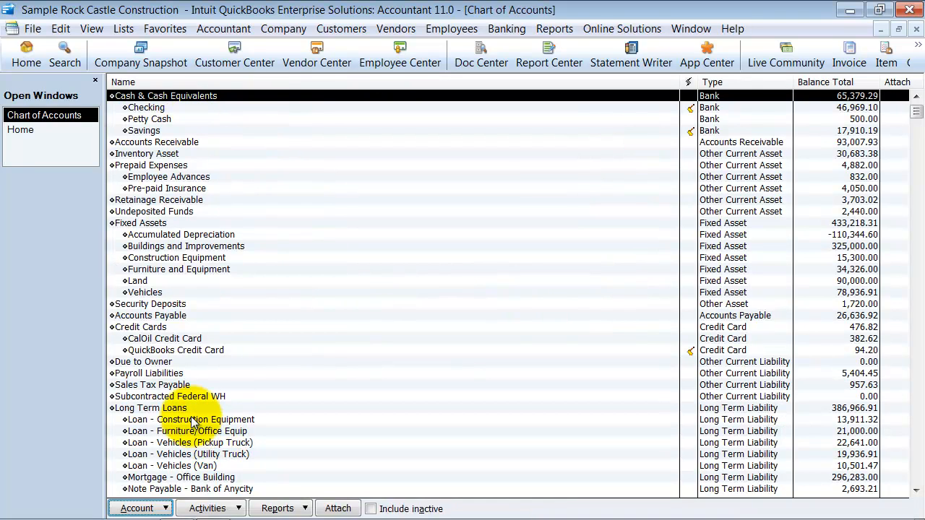
Enable Use account numbers in the Accounting company preferences and save the change
click(60, 29)
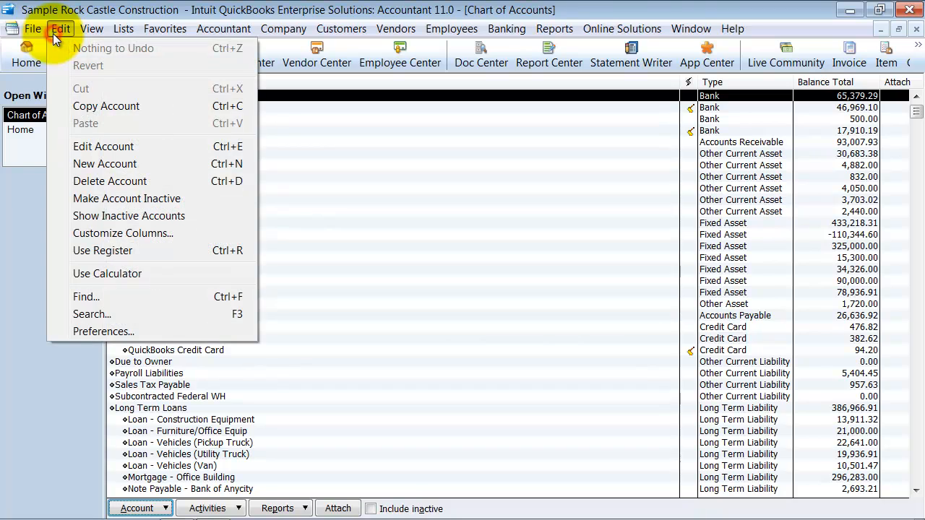
click(104, 330)
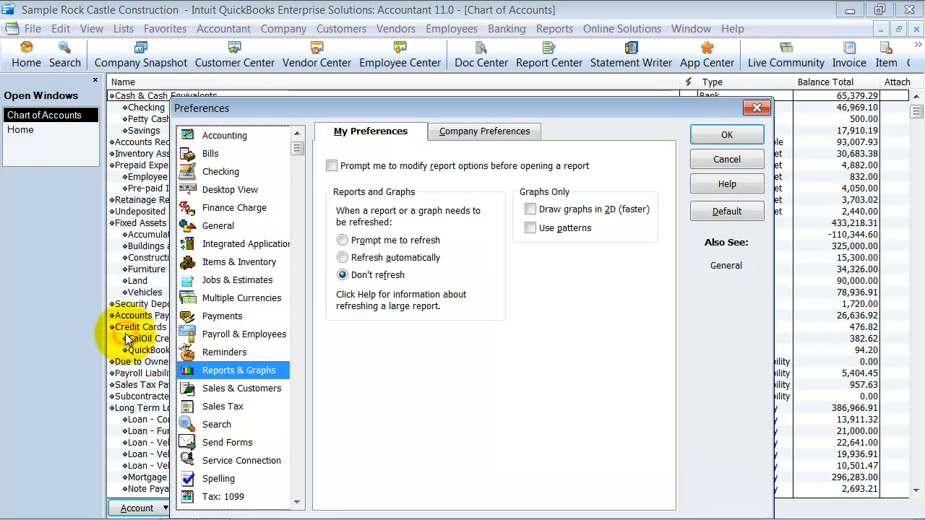
click(225, 136)
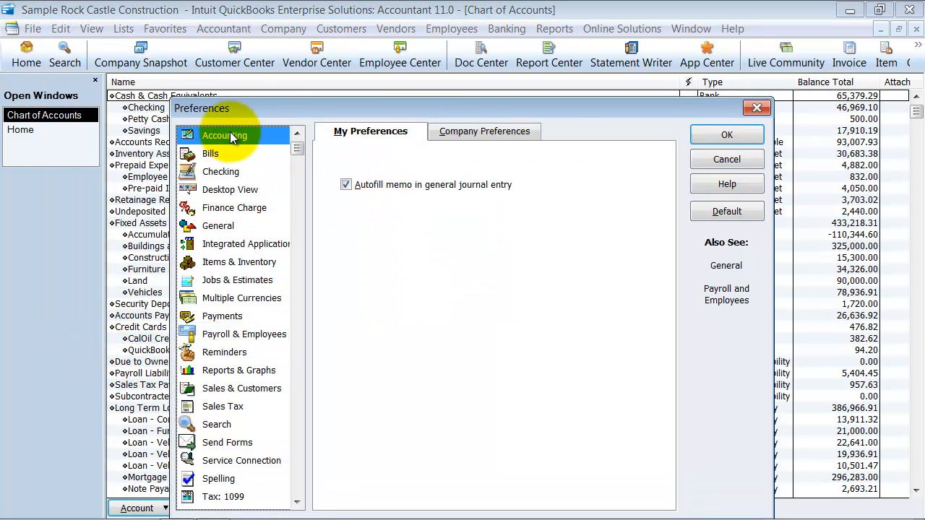
click(484, 130)
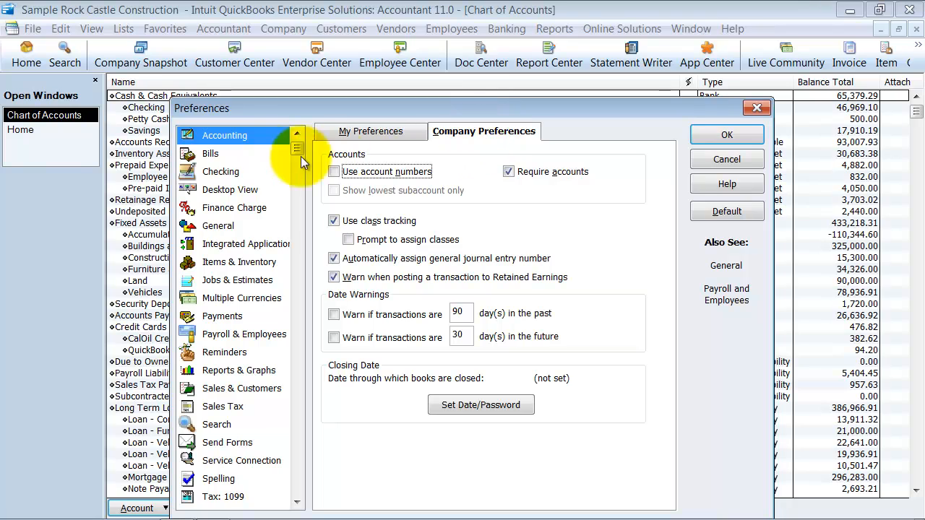
click(334, 170)
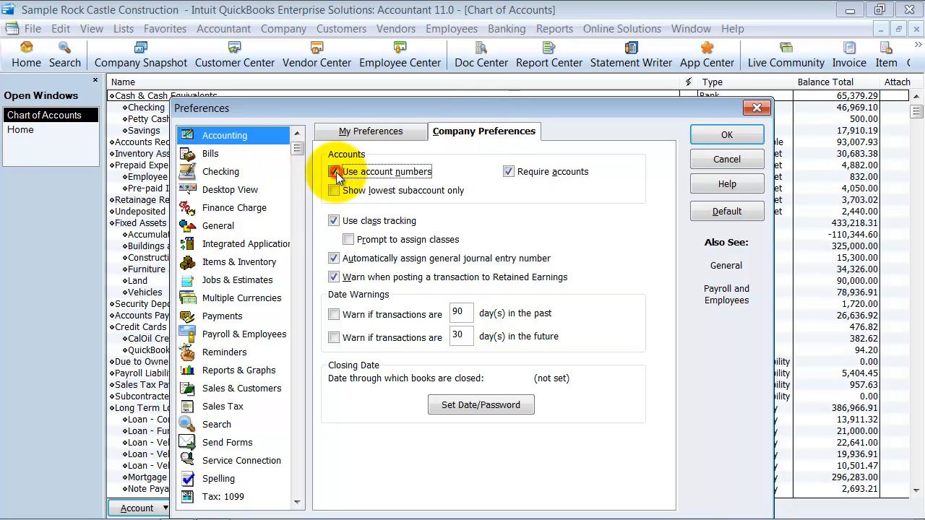
click(332, 171)
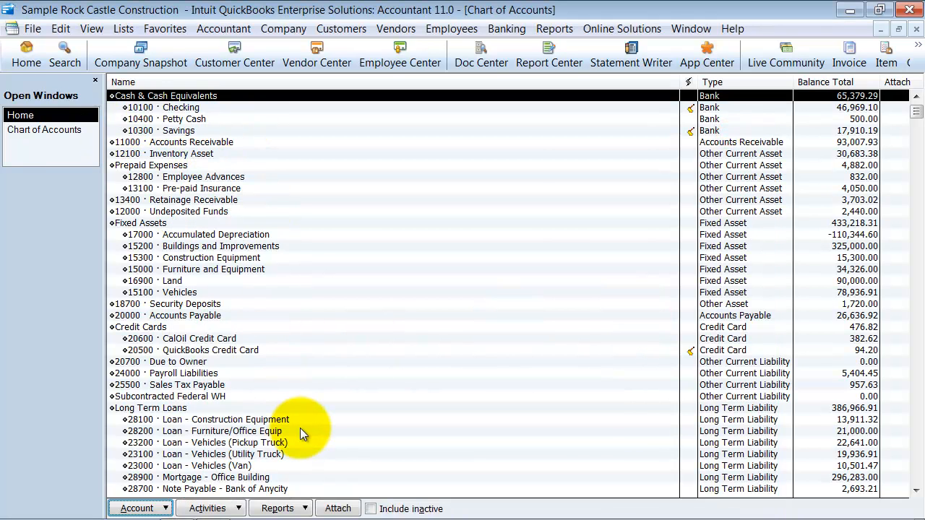
scroll(down, 3)
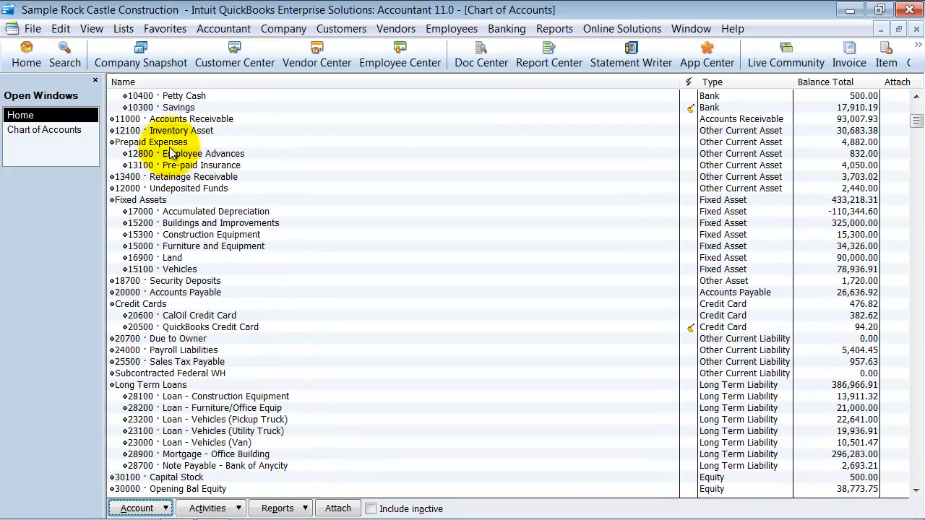
click(555, 29)
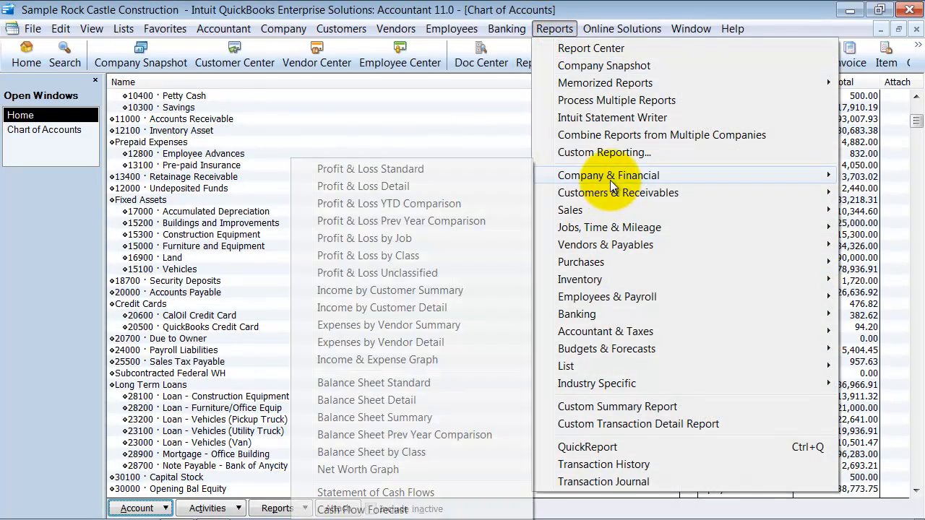
click(370, 168)
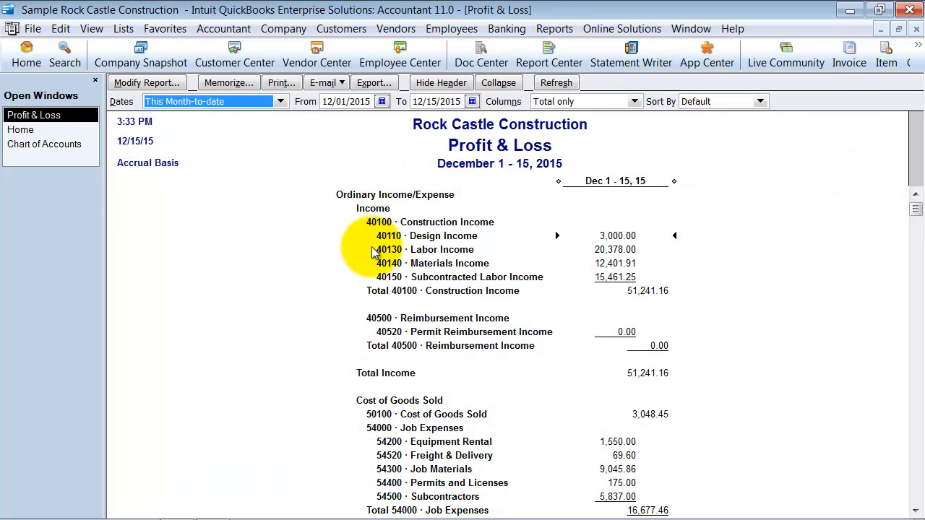
scroll(down, 3)
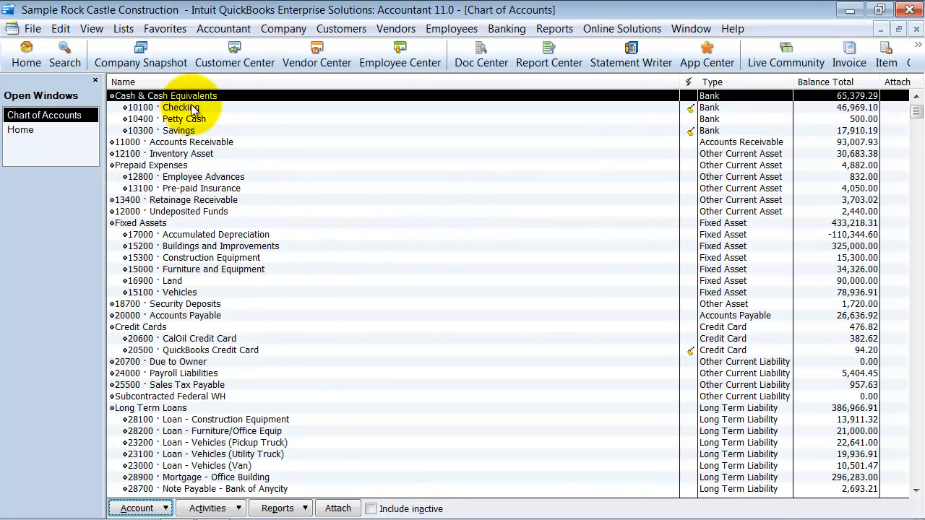
double_click(181, 107)
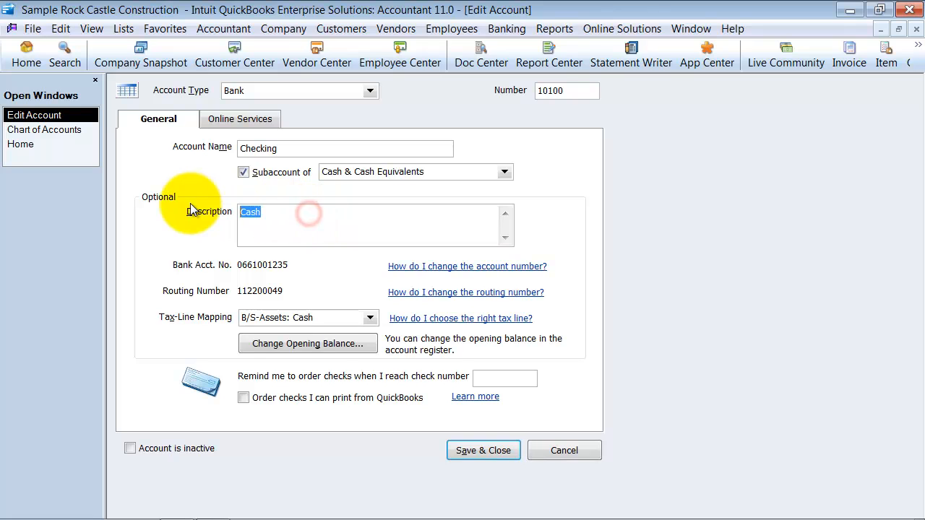
click(483, 451)
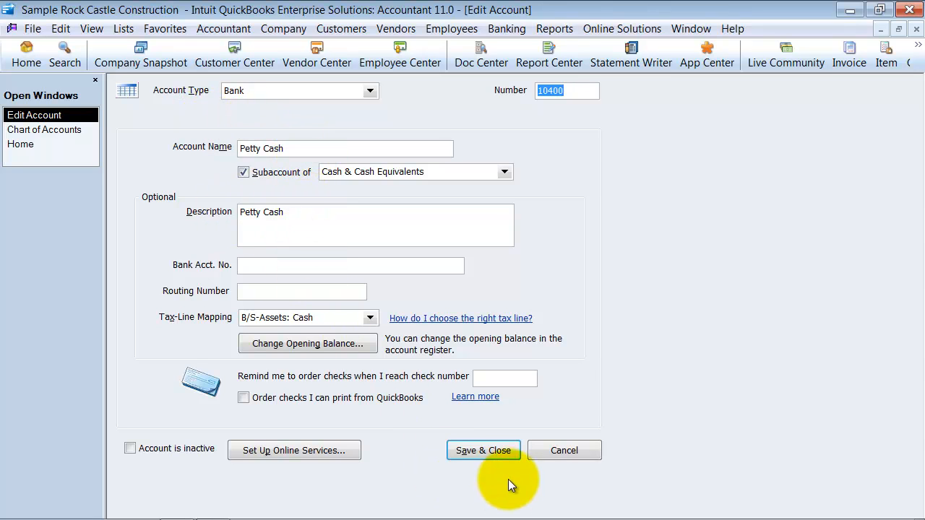
click(483, 451)
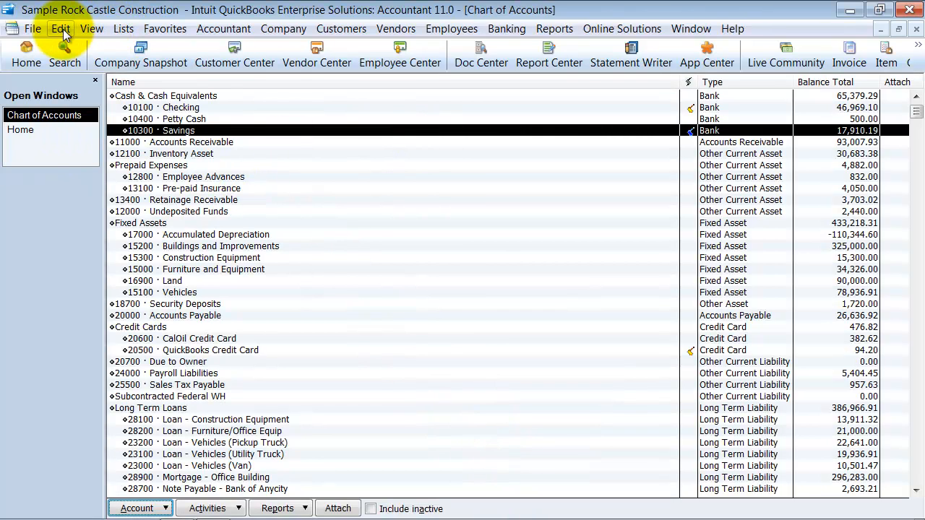
Set Reports & Graphs company preferences to show accounts by Description only and save
click(60, 29)
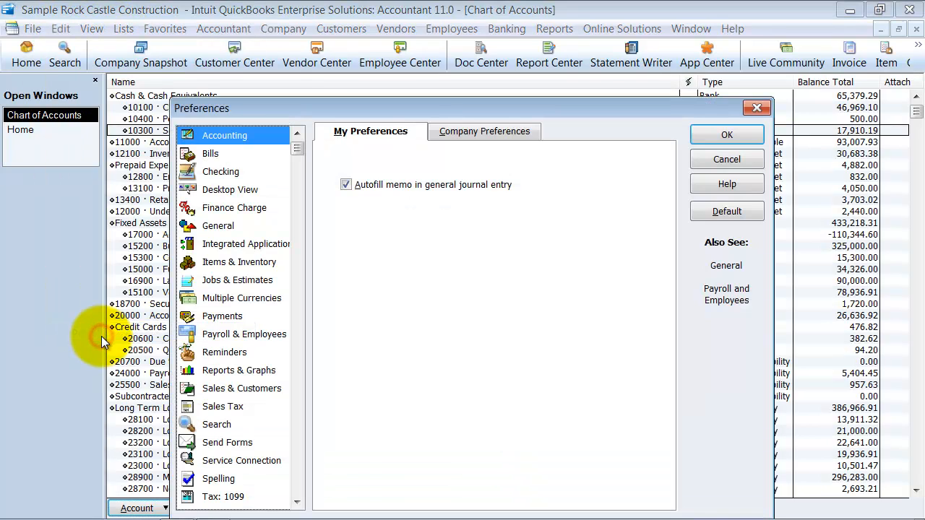
click(239, 370)
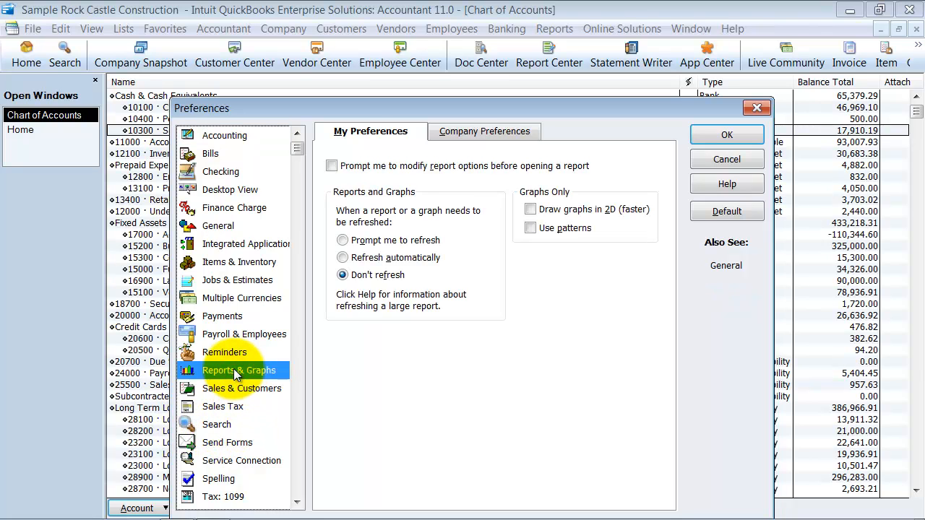
click(484, 130)
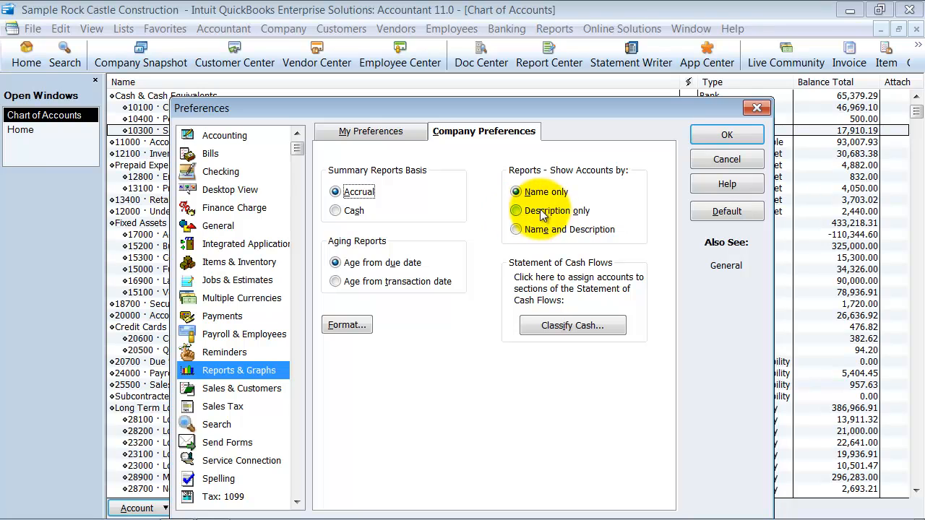
click(516, 211)
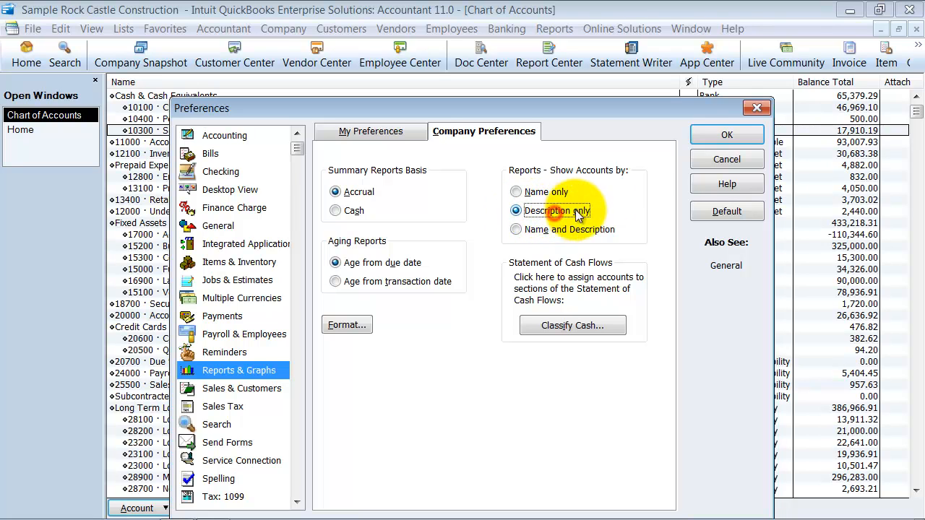
click(725, 135)
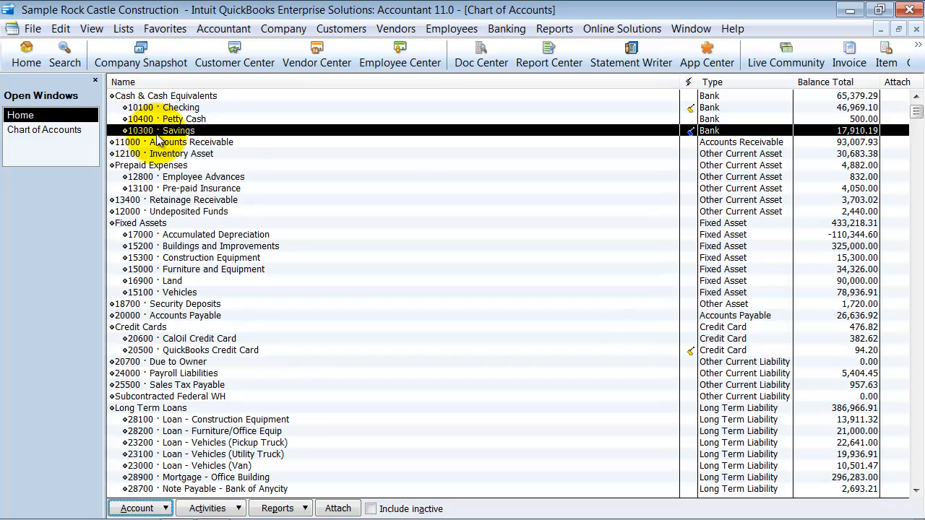
Review the Balance Sheet report, then switch between it and the Chart of Accounts
click(555, 29)
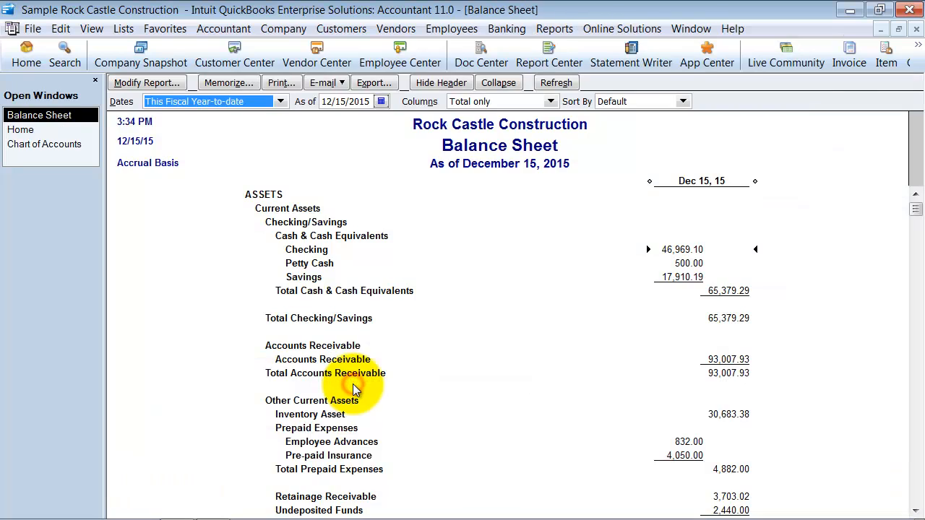
mouse_move(303, 257)
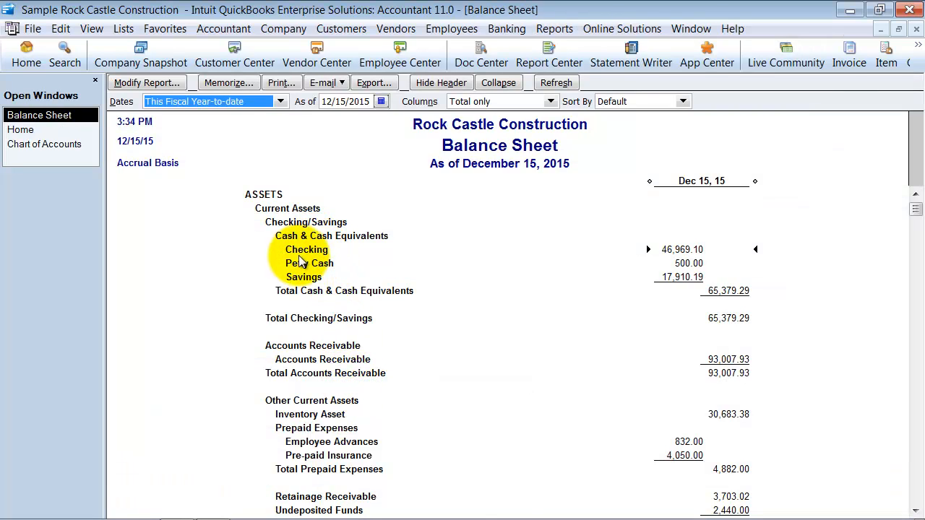
scroll(down, 3)
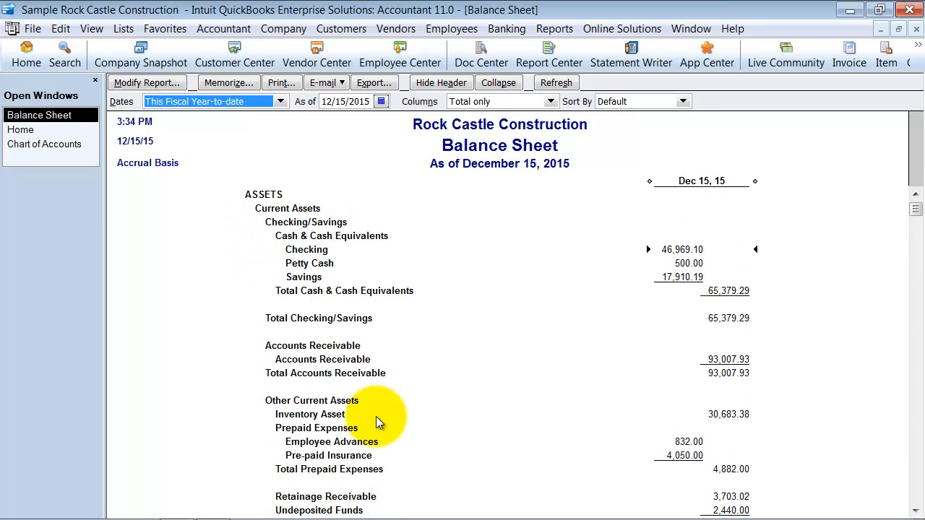
mouse_move(280, 252)
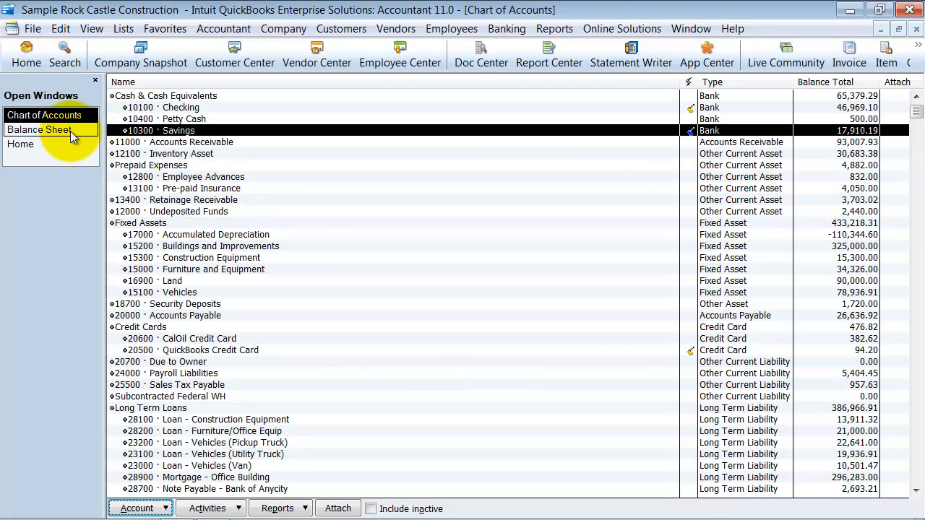
click(39, 130)
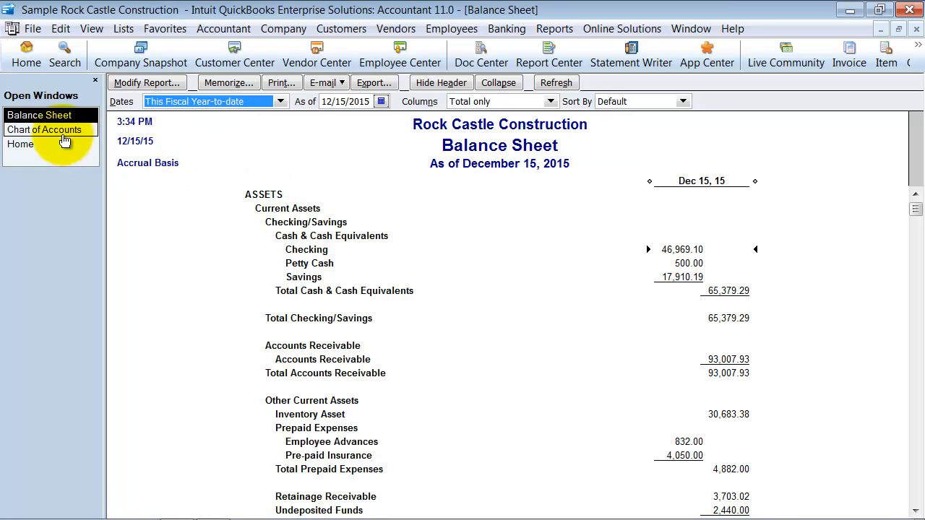
click(45, 130)
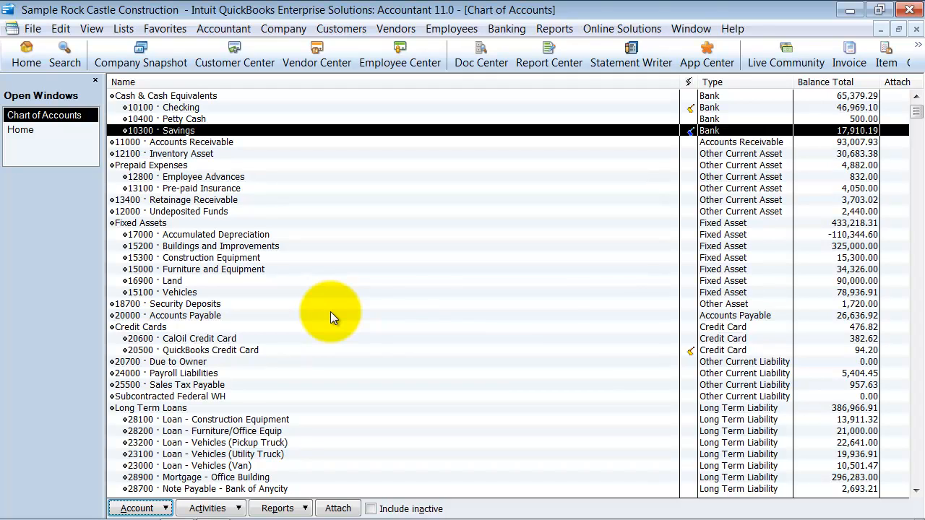
mouse_move(321, 137)
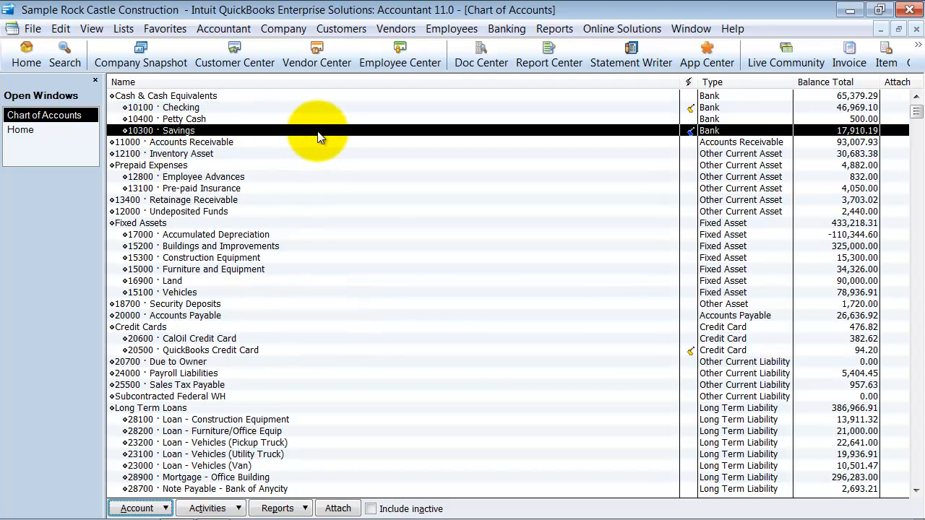
Show the Customers menu with the numbered Chart of Accounts still open
click(341, 28)
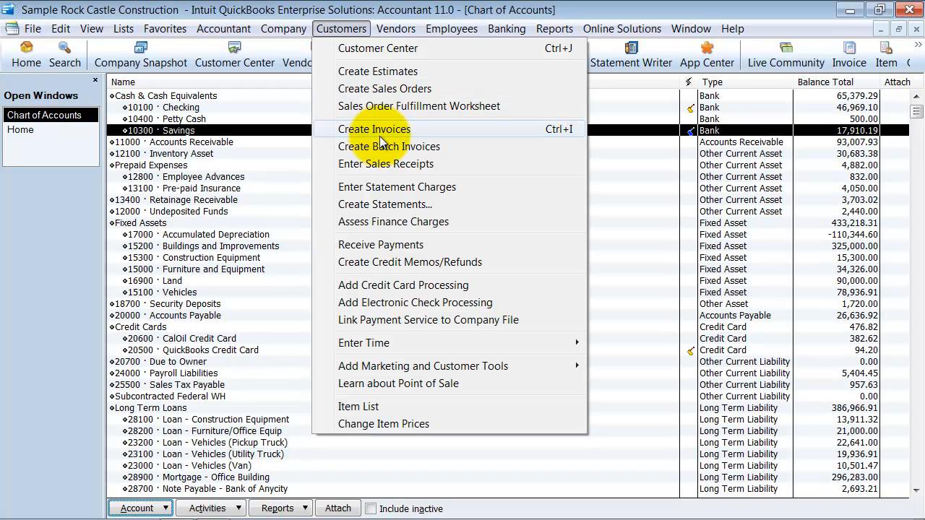
Start a new bill via Vendors > Enter Bills and enter account 602 on the first expense line
click(396, 29)
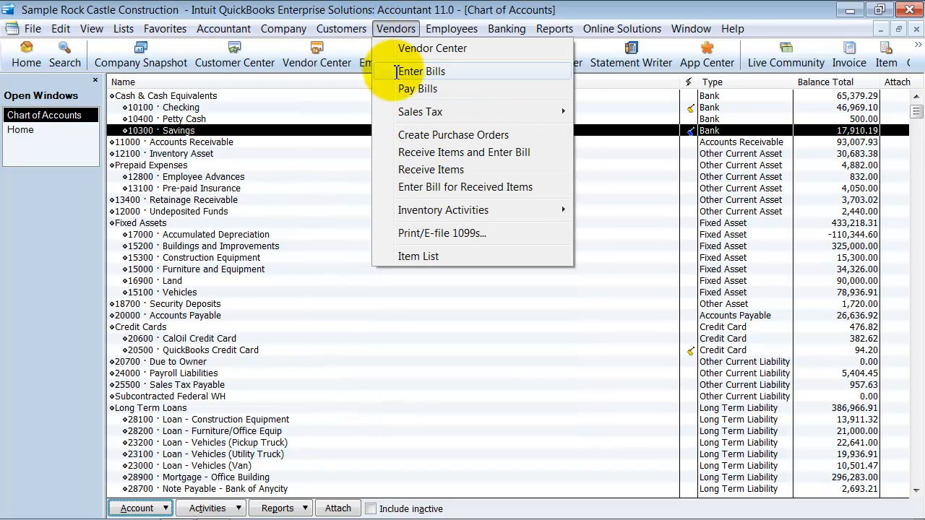
click(420, 71)
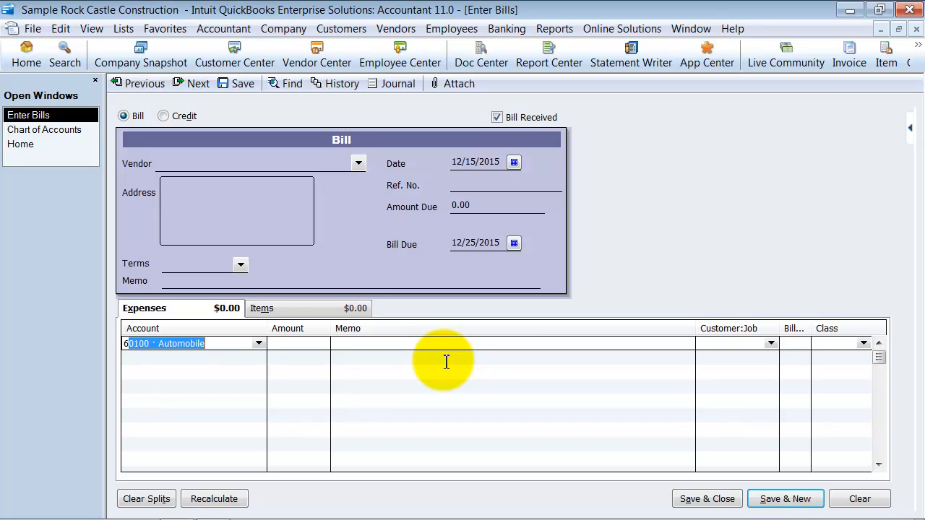
text(602)
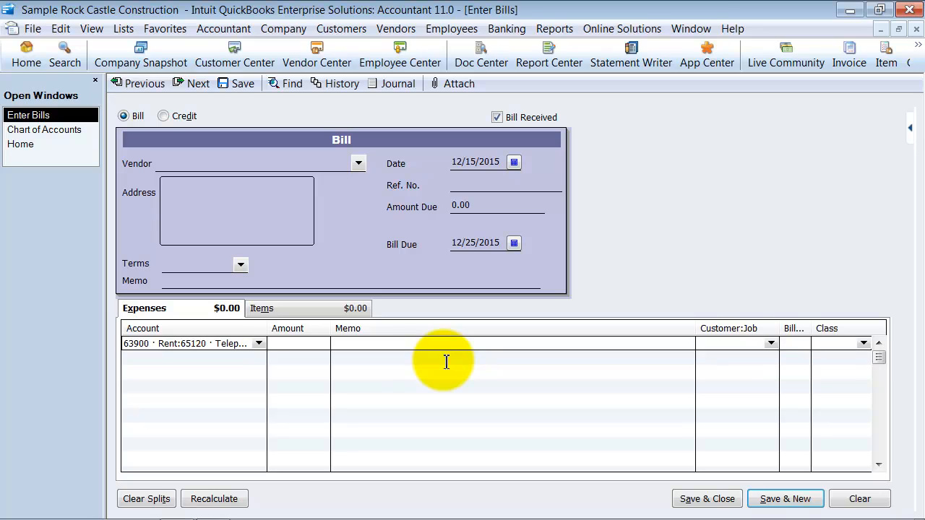
click(191, 344)
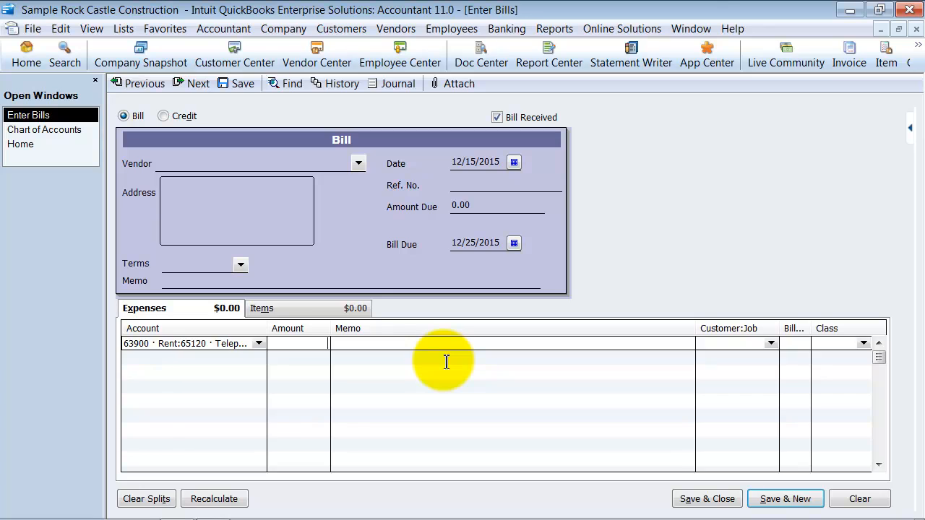
mouse_move(726, 368)
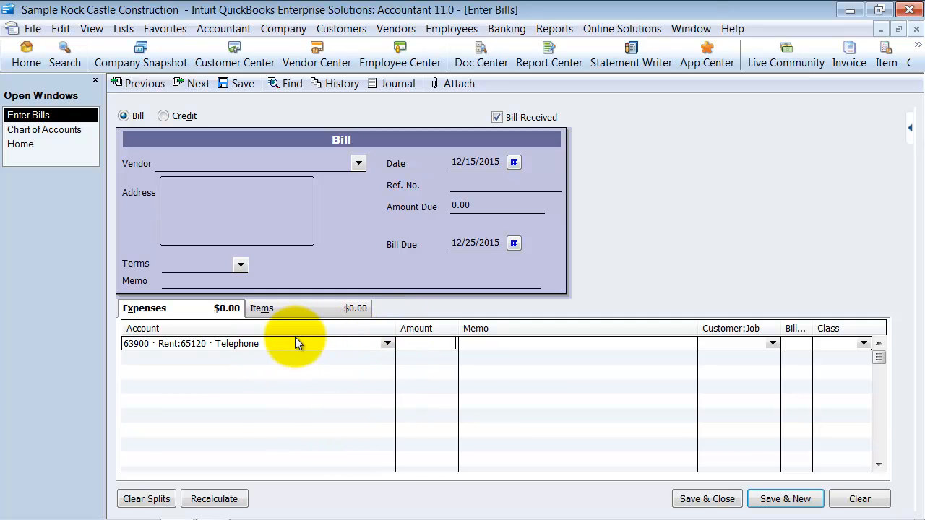
Select the expense line's Account field showing 63900 · Rent:65120 · Telephone
click(318, 344)
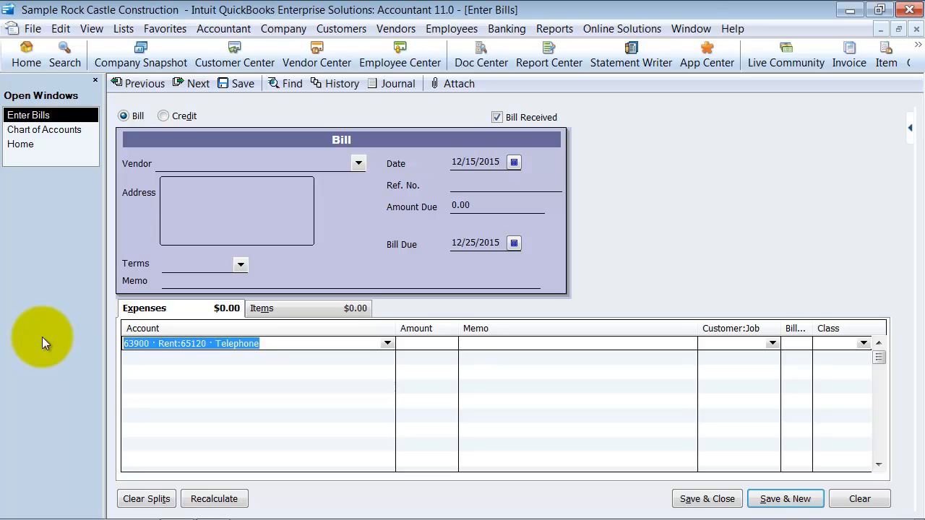
mouse_move(737, 484)
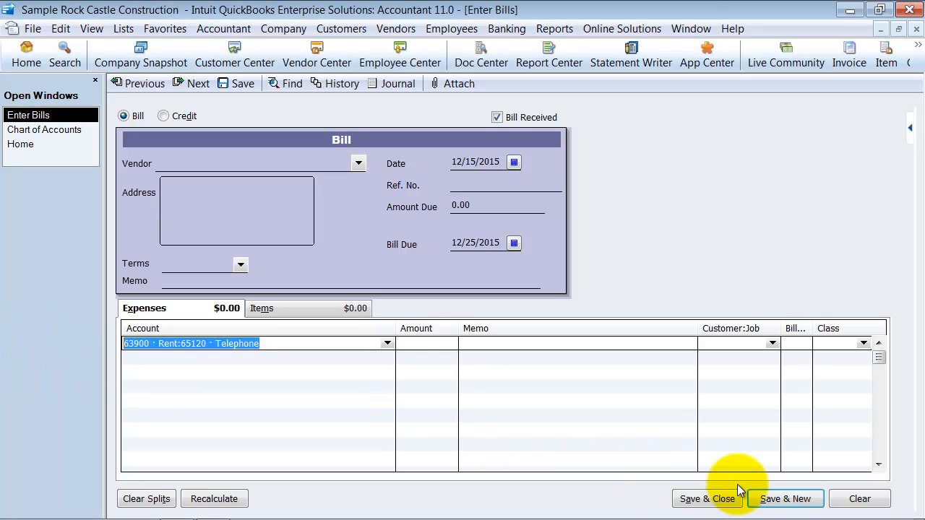
mouse_move(744, 491)
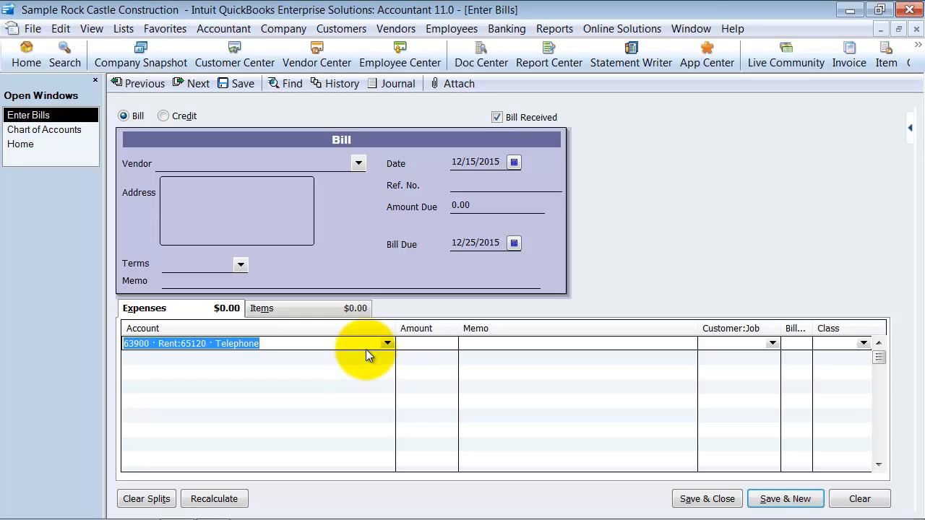
mouse_move(180, 344)
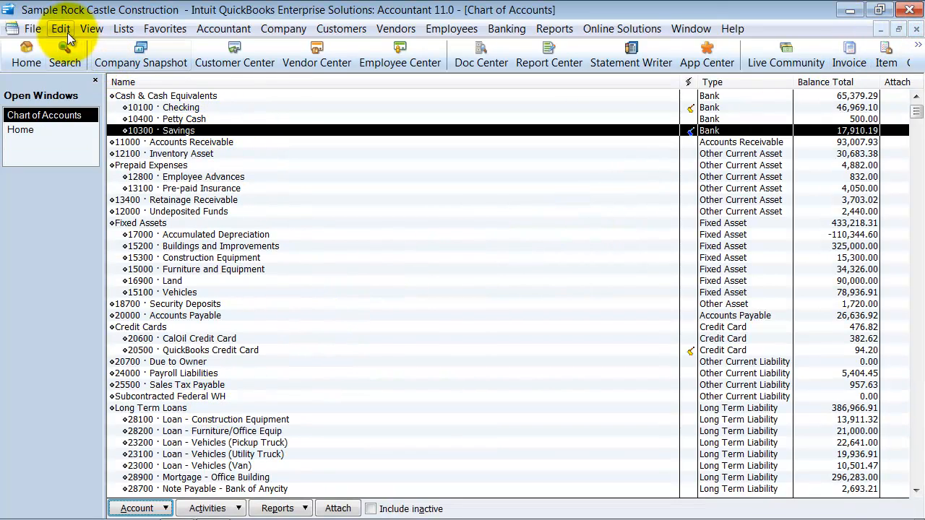
Set reports to show accounts by Name only, then move to the Accounting preferences
click(61, 29)
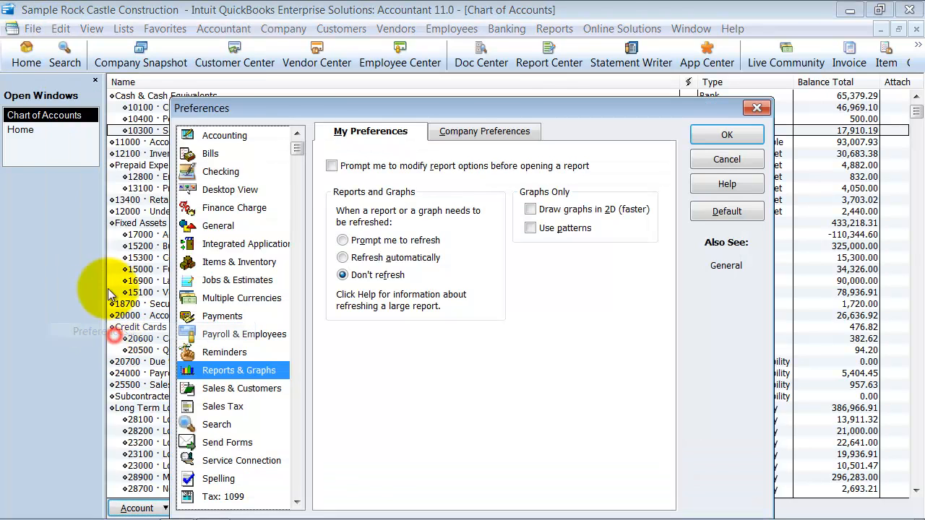
click(482, 130)
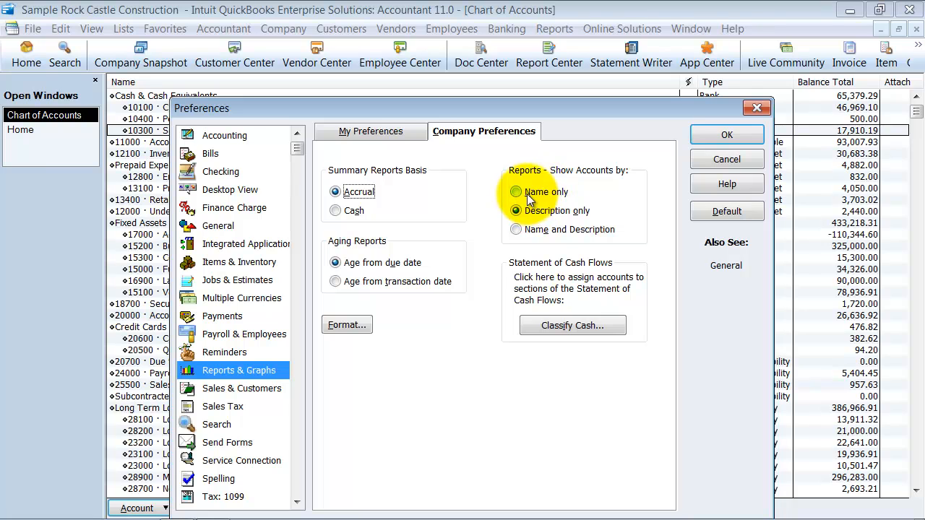
click(515, 190)
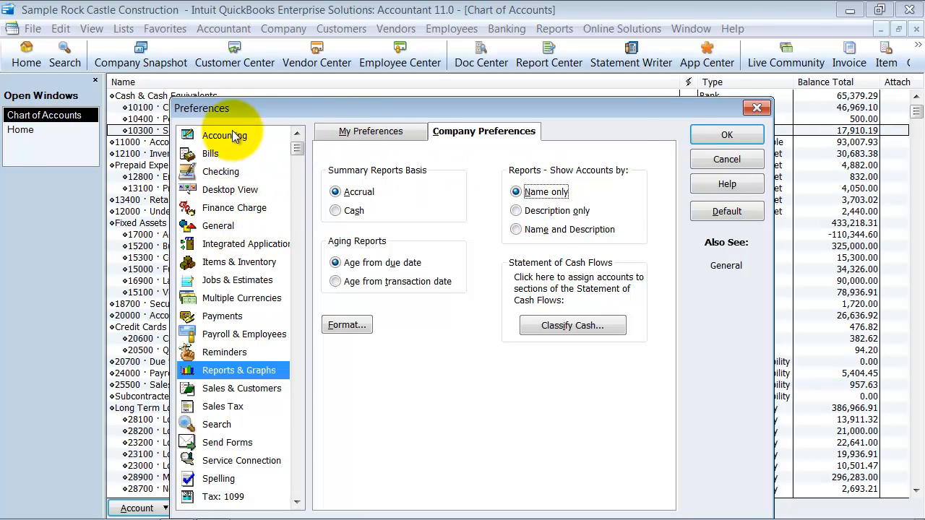
click(225, 135)
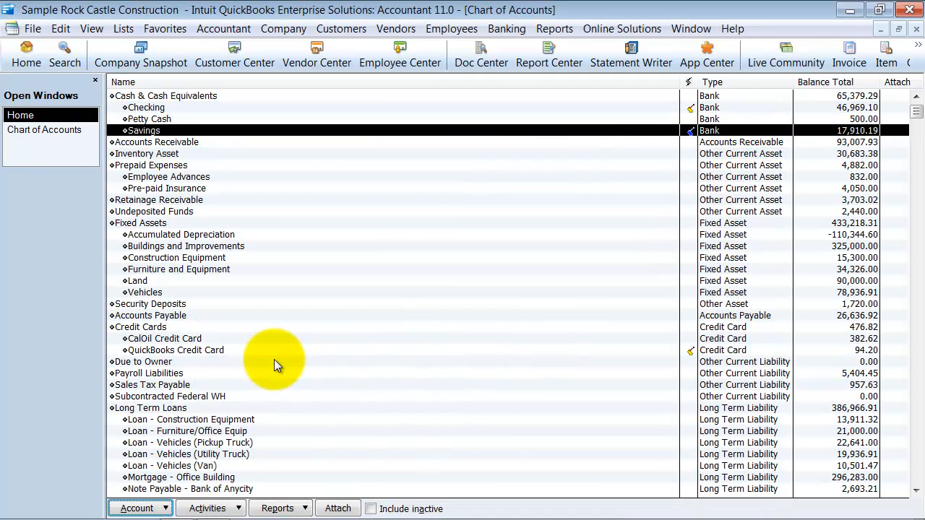
mouse_move(575, 335)
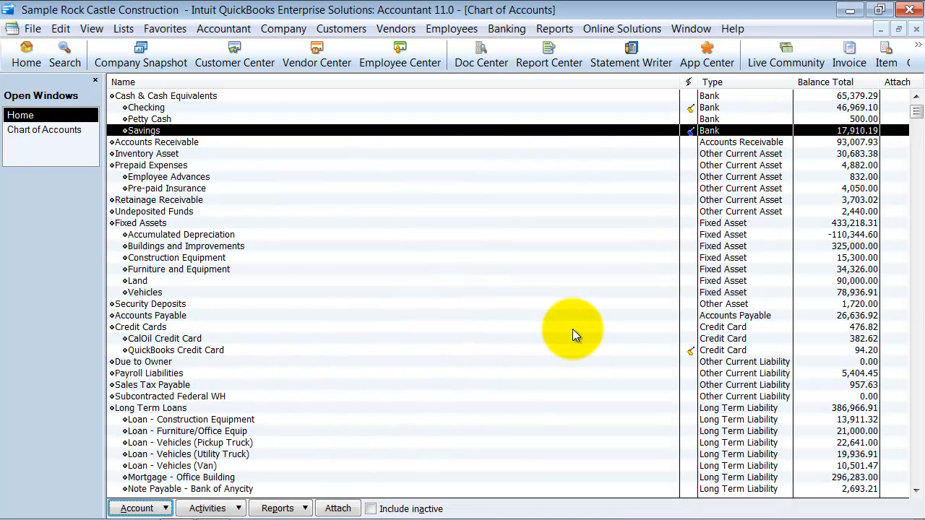